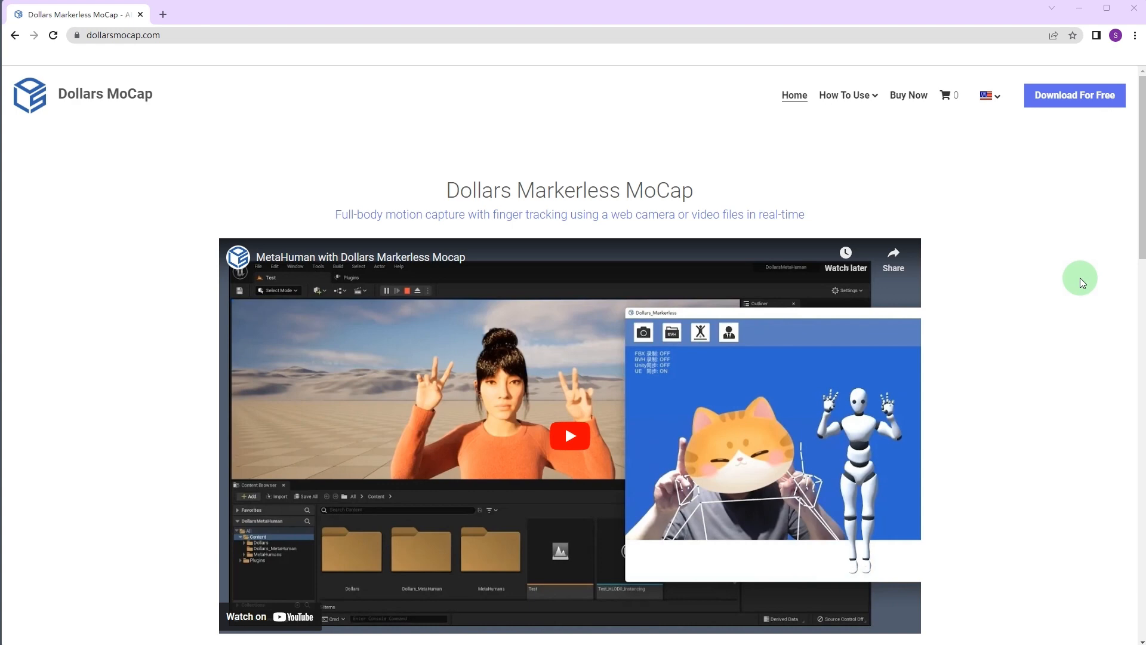
- Go to the Dollars MoCap download page and scroll to the SunnyView iClone8 Live Plugin link
{"action": "left_click", "coordinate": [1075, 96]}
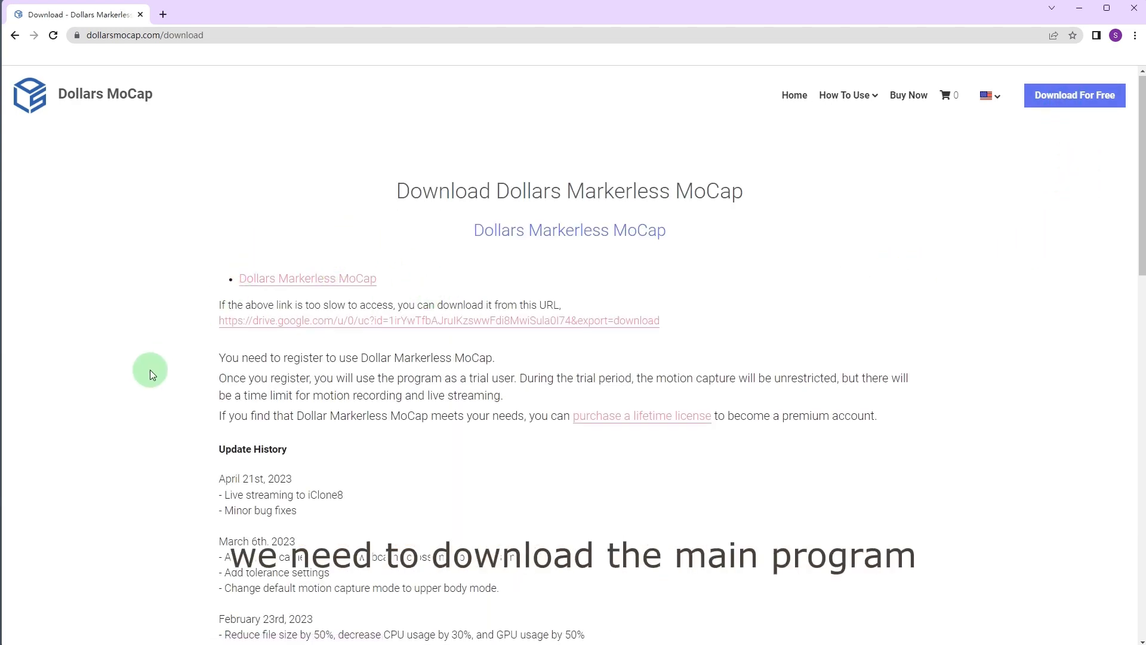
{"action": "scroll", "scroll_direction": "down", "scroll_amount": 3}
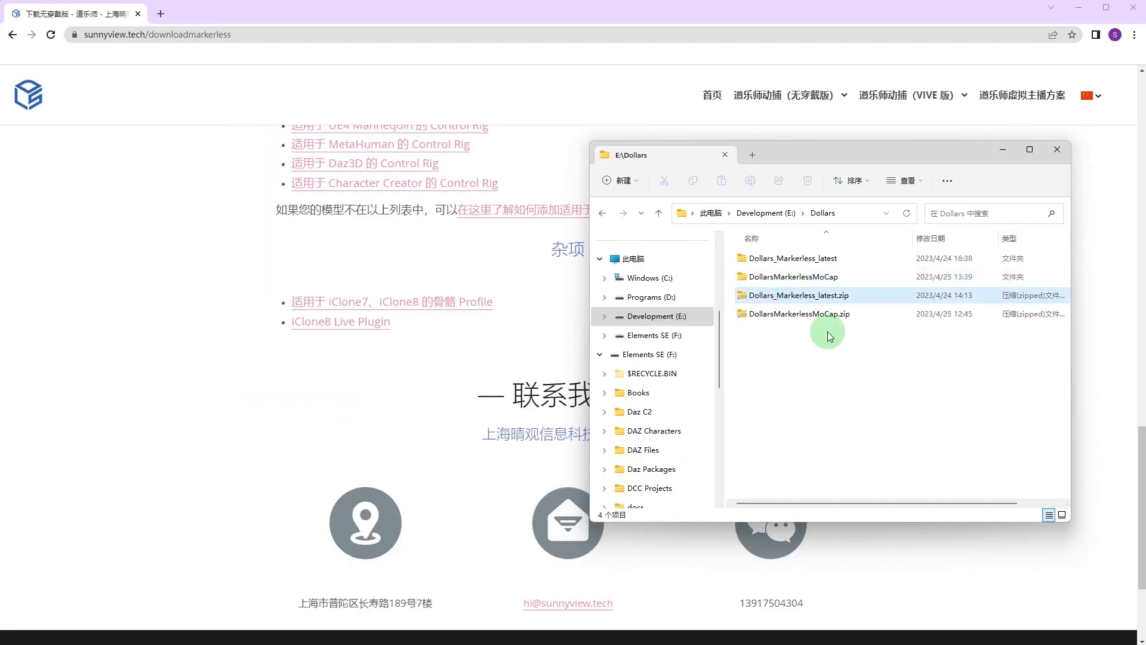
- Copy the extracted DollarsMarkerlessMoCap folder into iClone 8's Bin64\OpenPlugin directory
{"action": "left_click", "coordinate": [789, 276]}
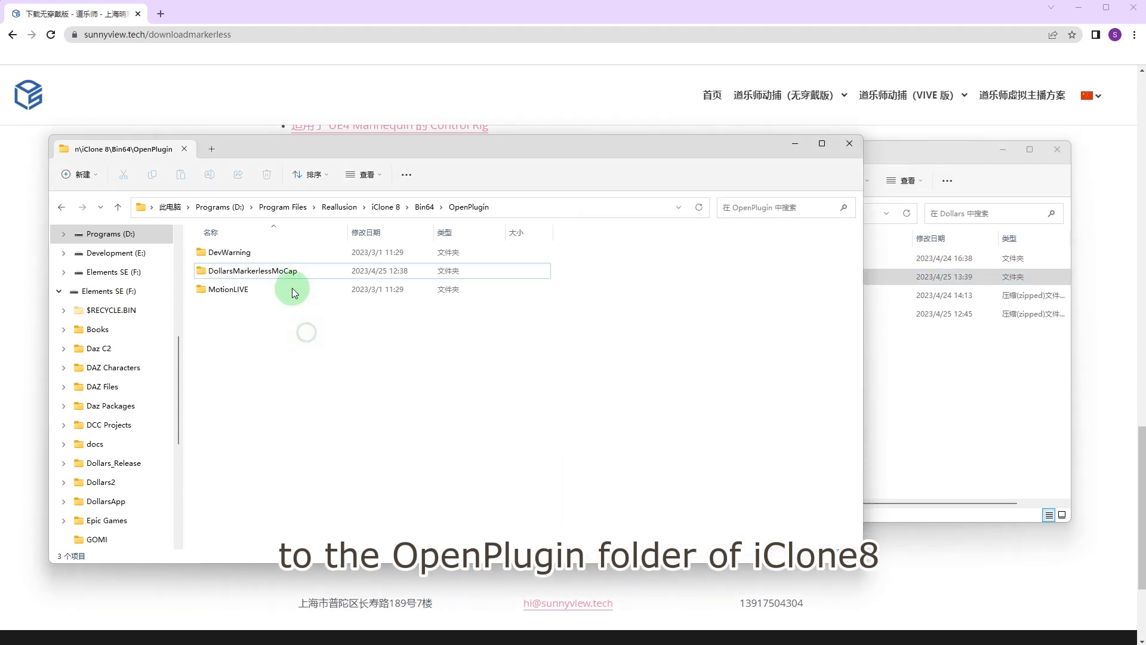
{"action": "double_click", "coordinate": [252, 271]}
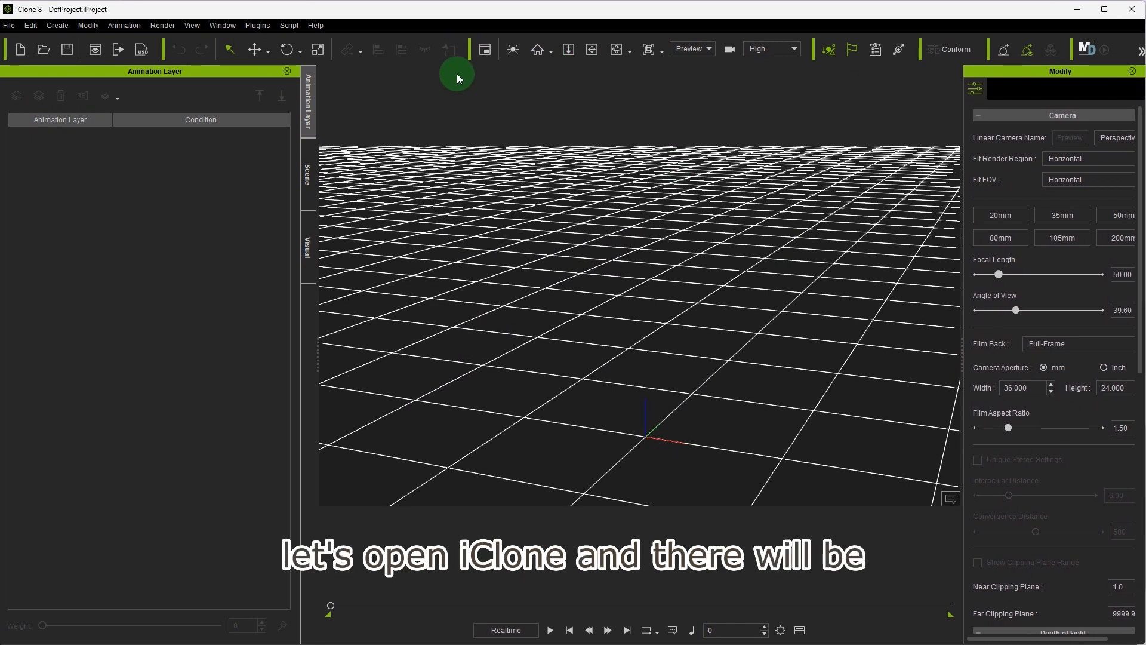
- Launch Dollars Markerless MoCap from the Plugins > SunnyView Tech menu
{"action": "left_click", "coordinate": [258, 25]}
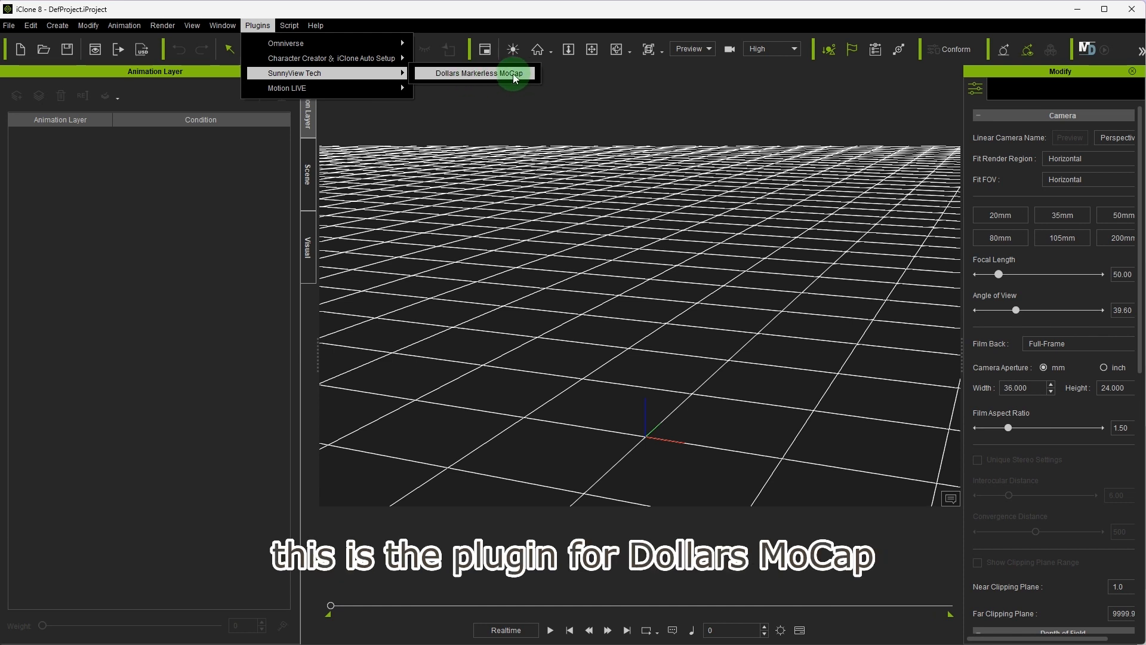
{"action": "left_click", "coordinate": [479, 72]}
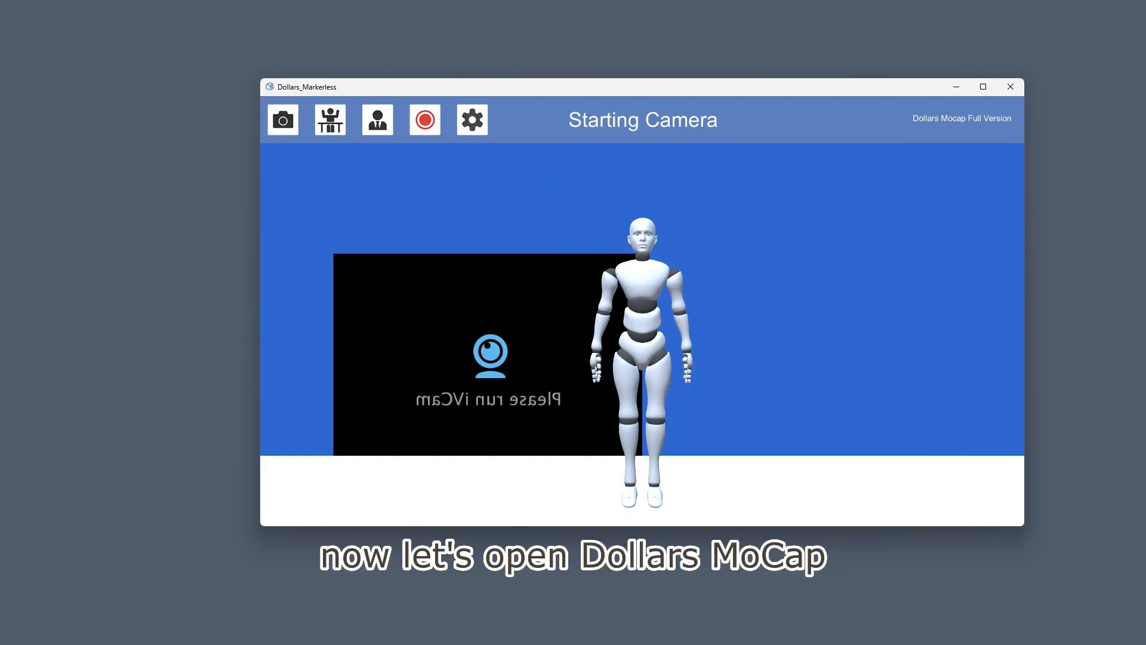
- Select the e2eSoft iVCam camera as video source and tick iClone Streaming in Options
{"action": "left_click", "coordinate": [471, 119]}
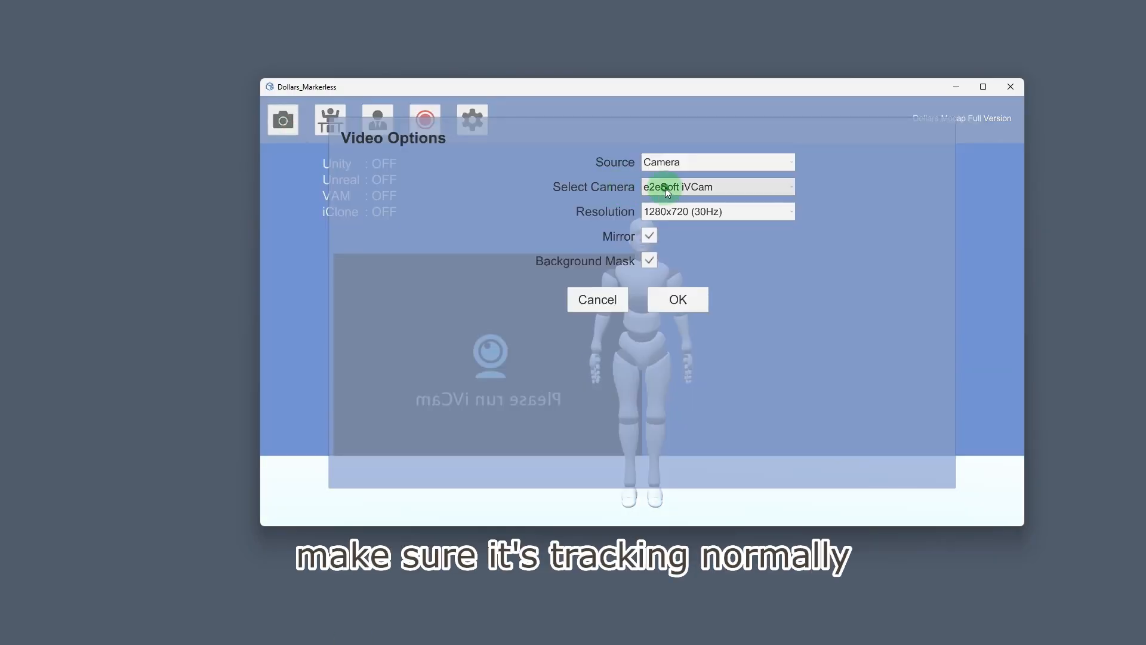
{"action": "left_click", "coordinate": [676, 299]}
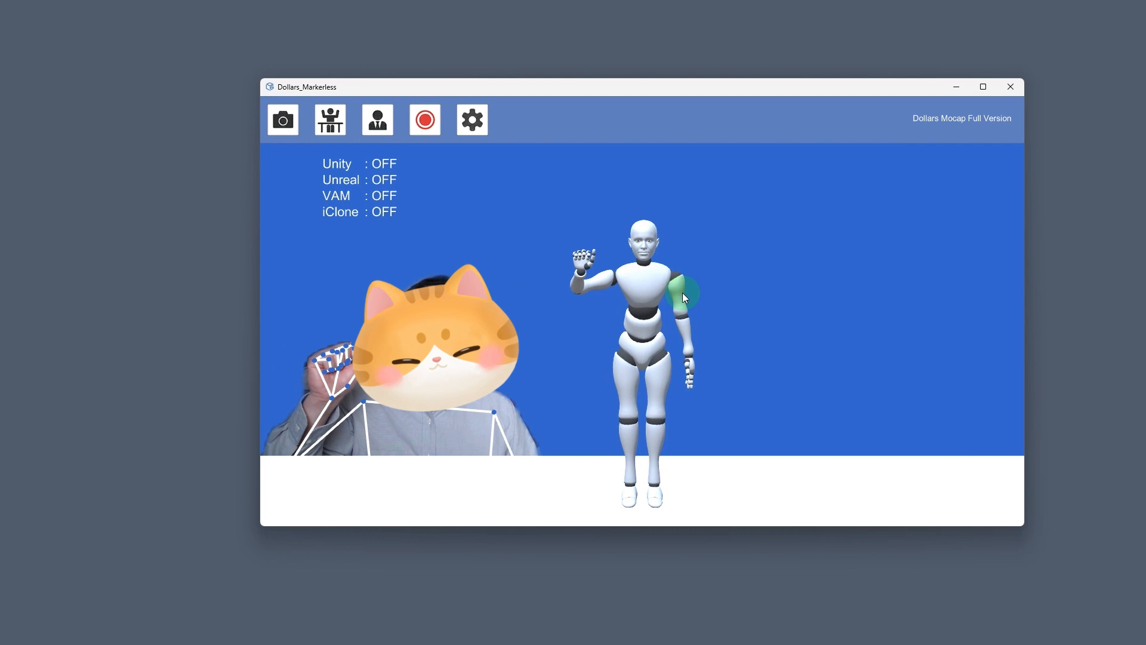
{"action": "left_click", "coordinate": [472, 120]}
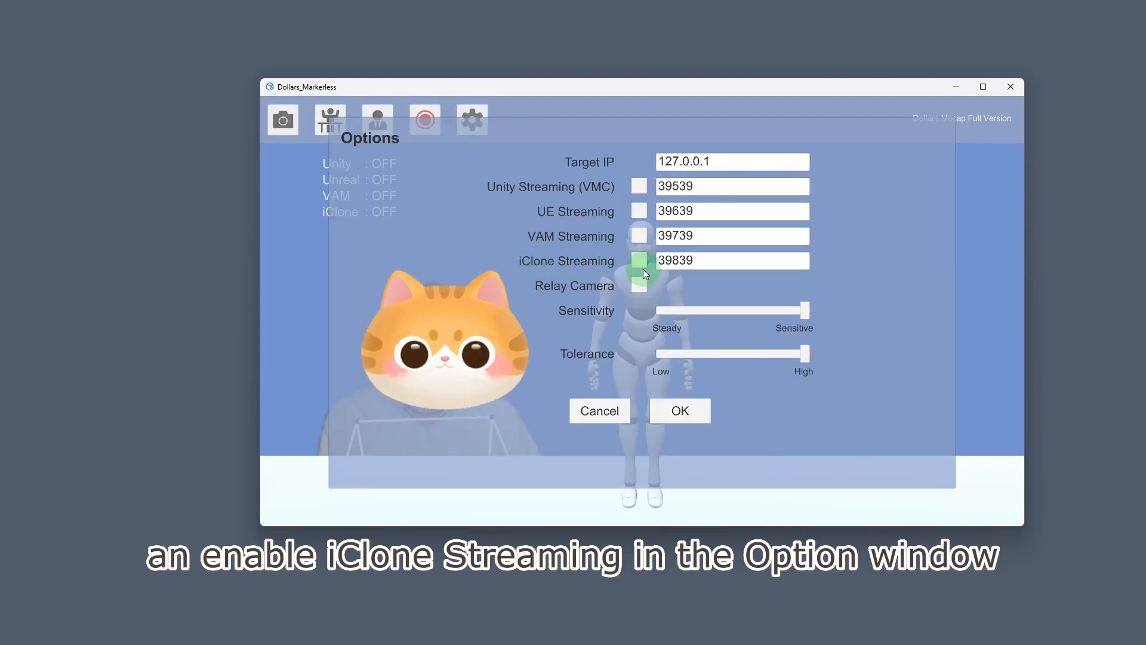
{"action": "left_click", "coordinate": [679, 409]}
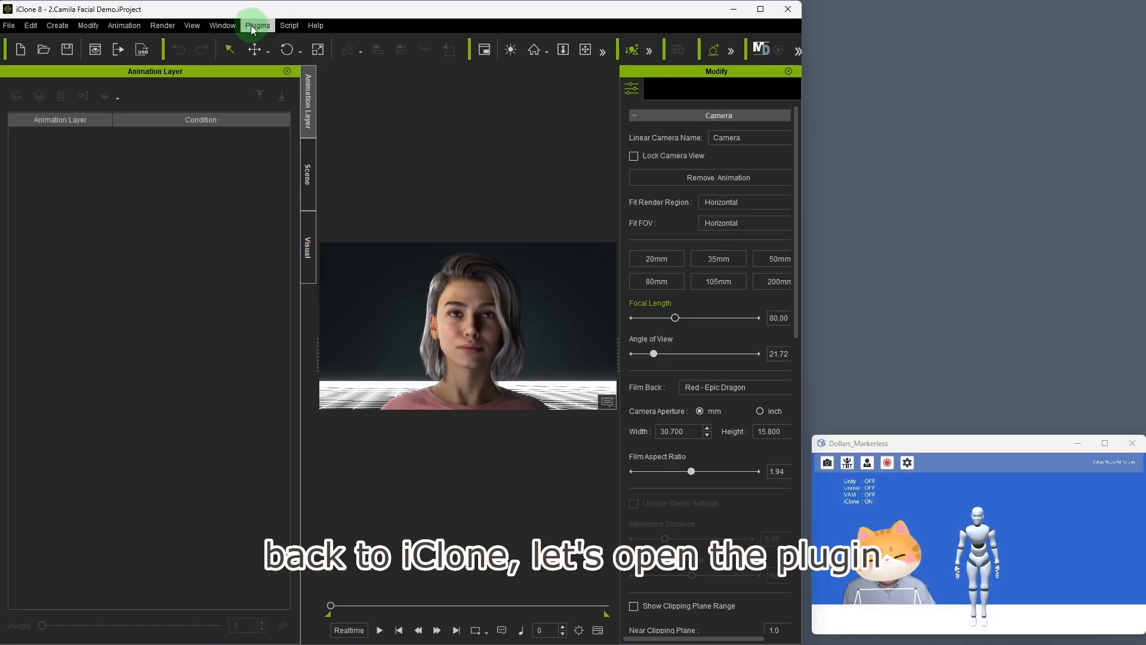
- Connect the plugin to the tracker, run a live Preview of the motion, then stop it
{"action": "left_click", "coordinate": [257, 25]}
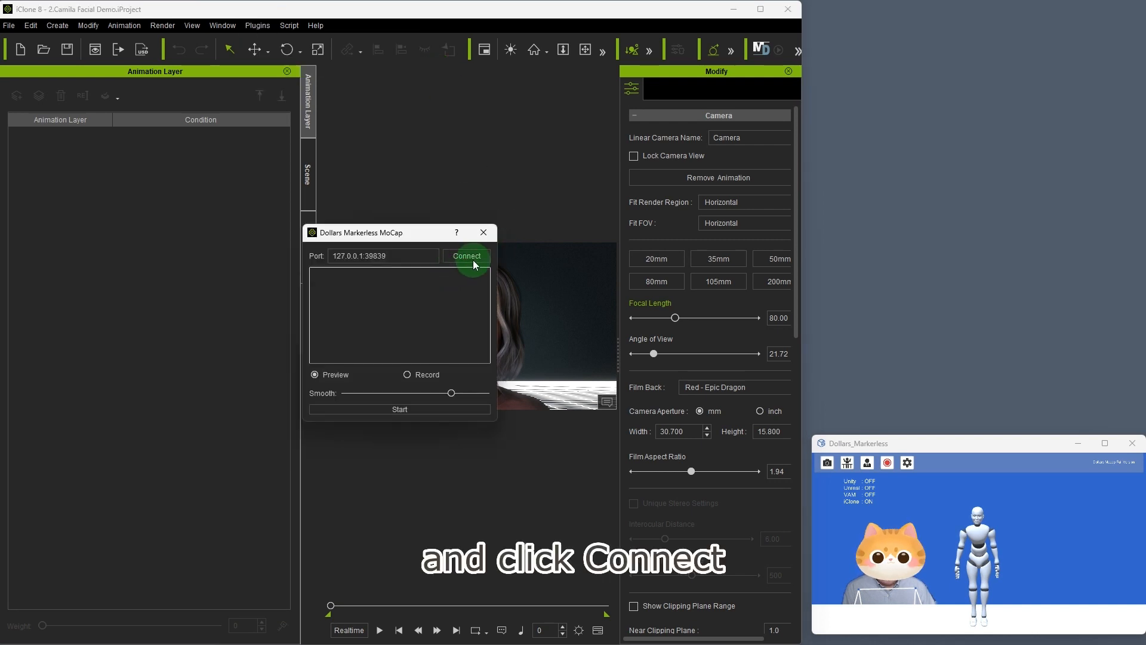
{"action": "left_click", "coordinate": [467, 256]}
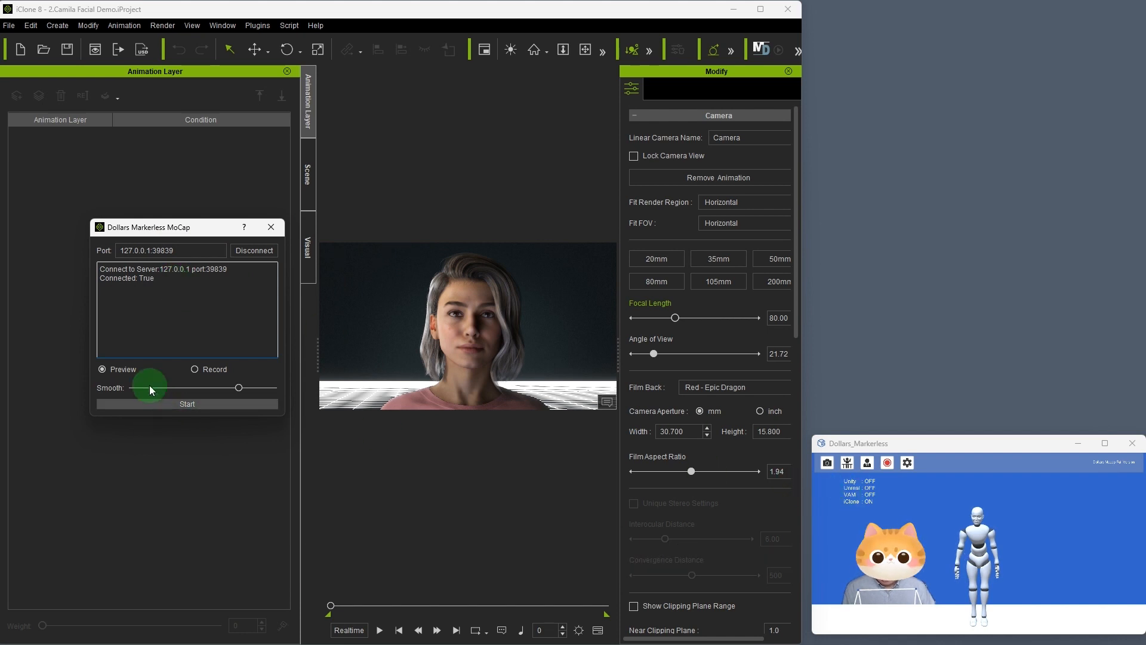
{"action": "left_click", "coordinate": [186, 403]}
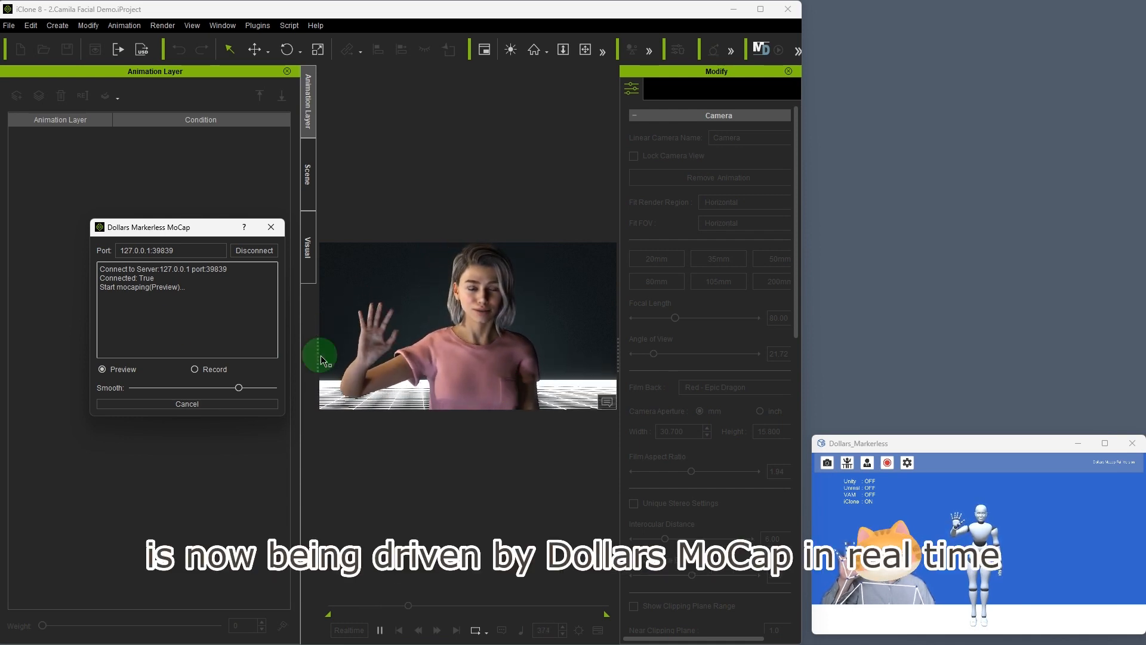
{"action": "left_click", "coordinate": [186, 403]}
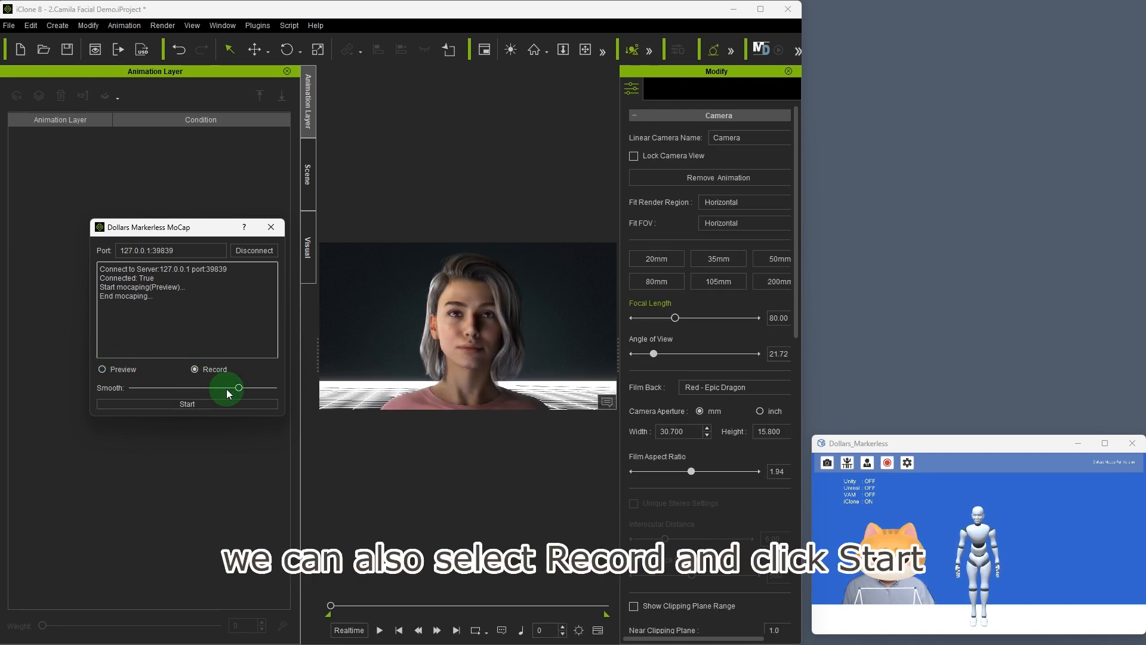
- Record the tracked motion onto the character, then stop and disconnect the plugin
{"action": "left_click", "coordinate": [188, 403]}
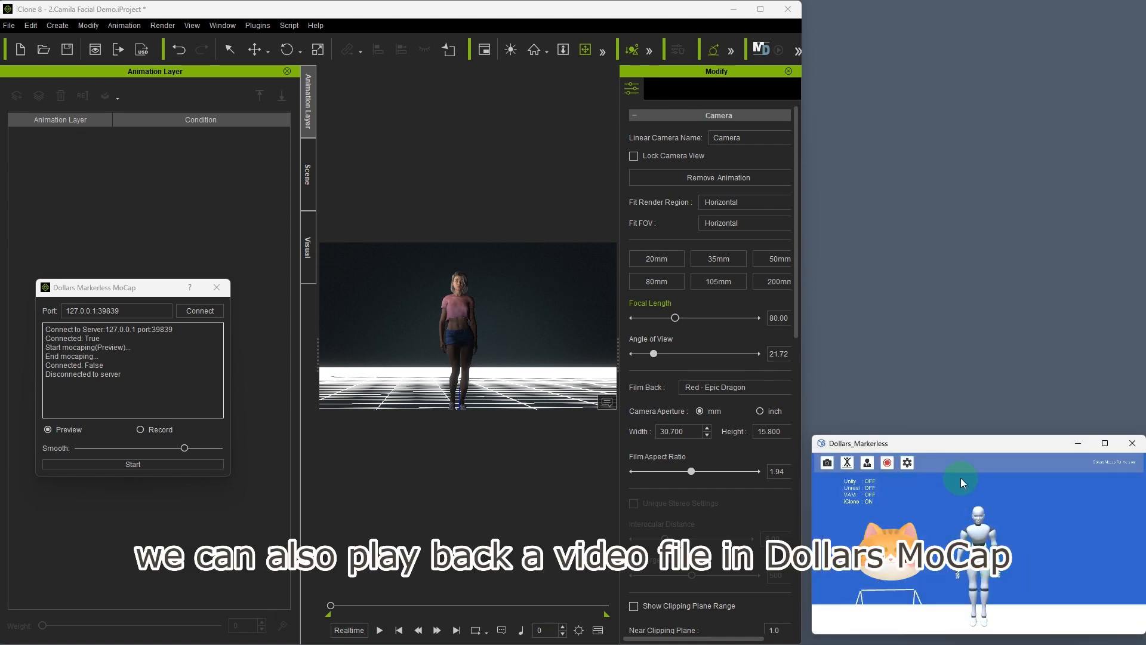
- Play a video file as the motion source and reconnect the plugin to stream it
{"action": "left_click", "coordinate": [199, 310]}
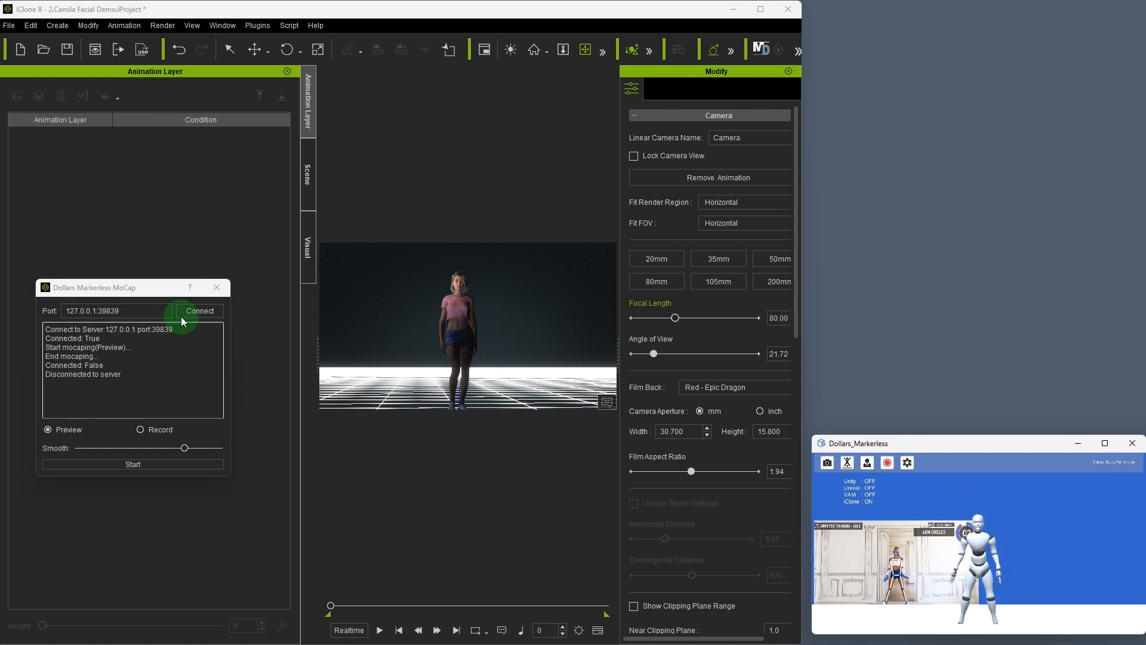
{"action": "left_click", "coordinate": [199, 311]}
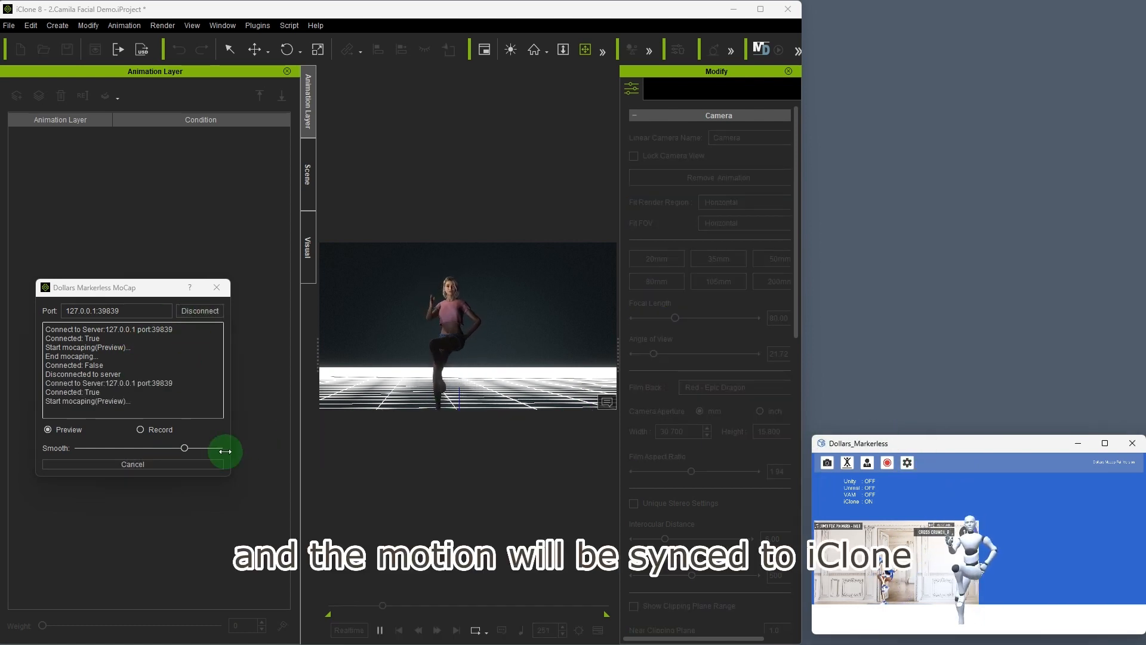
- Drag the Smooth slider between minimum, middle and maximum, leaving smoothing high
{"action": "left_click_drag", "start_coordinate": [184, 447], "coordinate": [220, 448]}
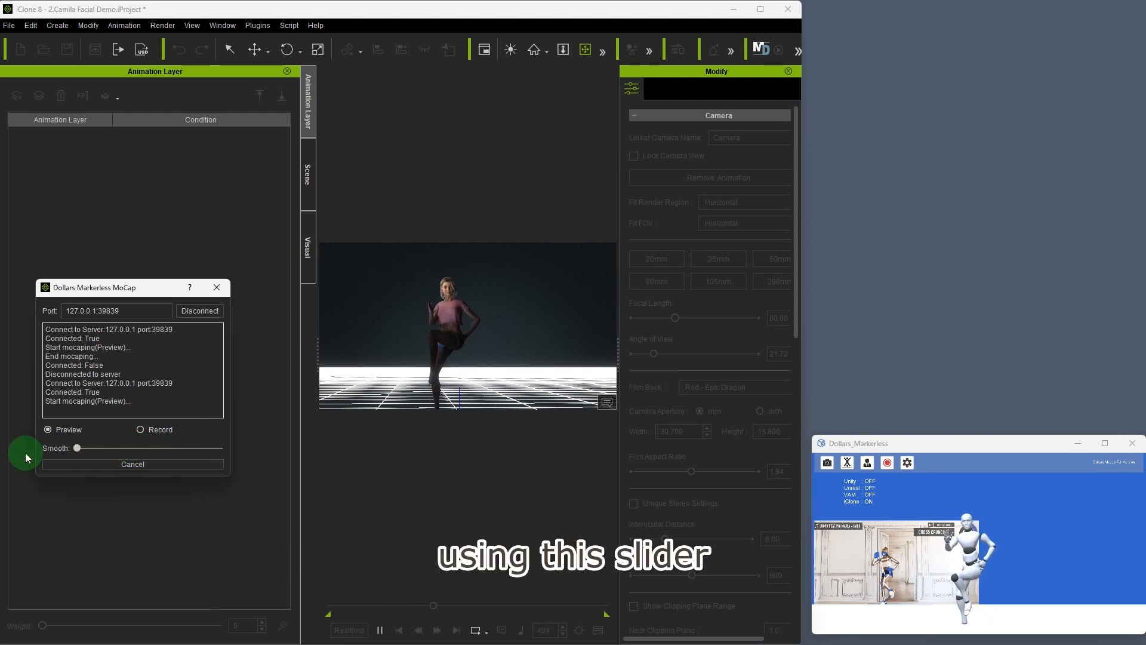
{"action": "left_click_drag", "start_coordinate": [79, 447], "coordinate": [220, 448]}
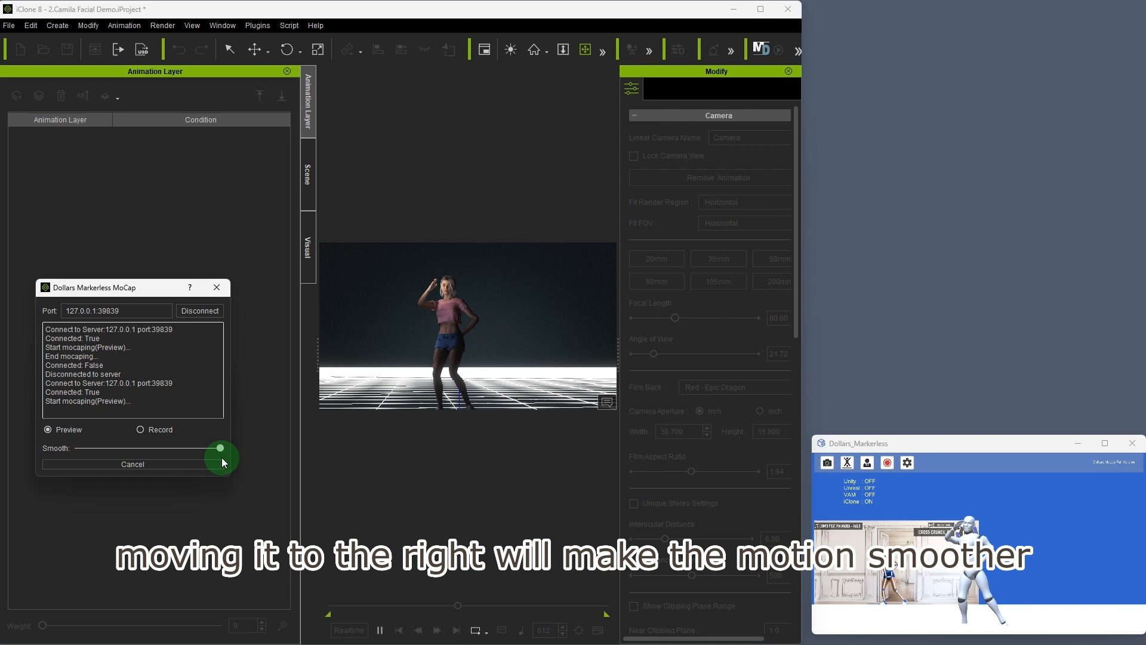
{"action": "left_click_drag", "start_coordinate": [219, 448], "coordinate": [184, 447]}
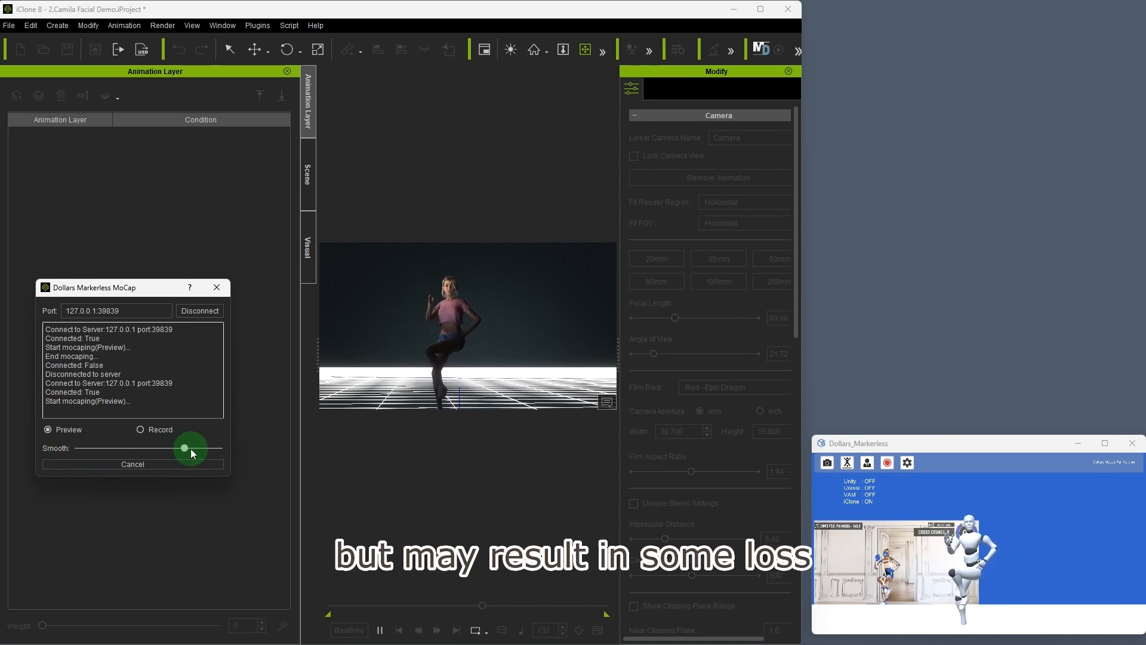
{"action": "left_click_drag", "start_coordinate": [185, 448], "coordinate": [220, 447]}
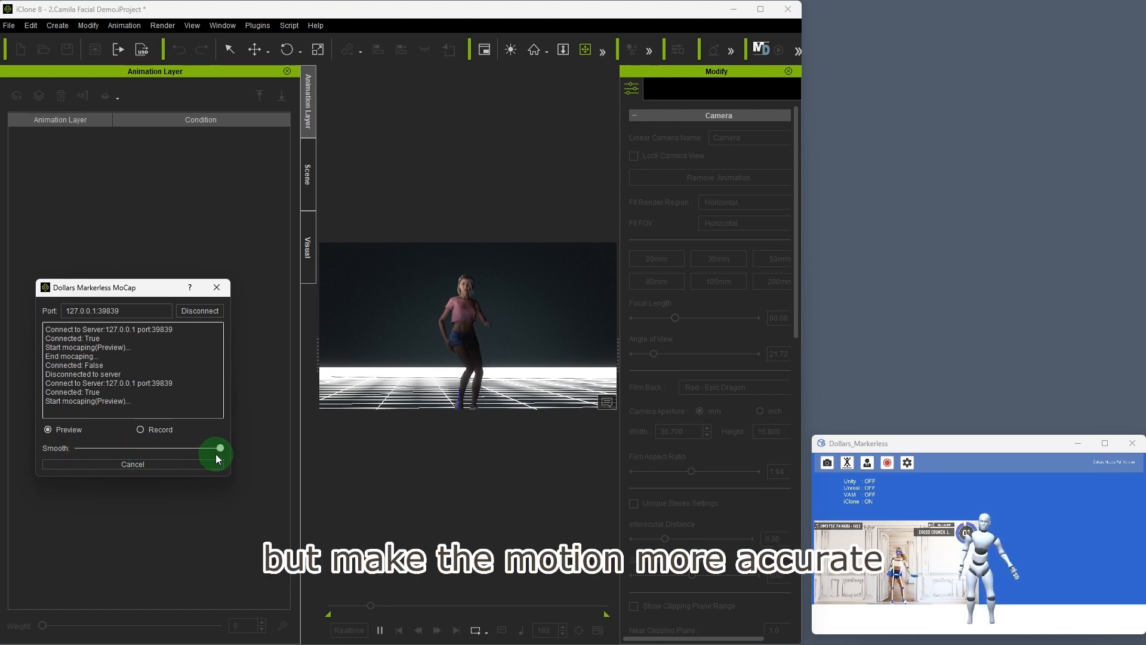
{"action": "left_click_drag", "start_coordinate": [216, 448], "coordinate": [219, 448]}
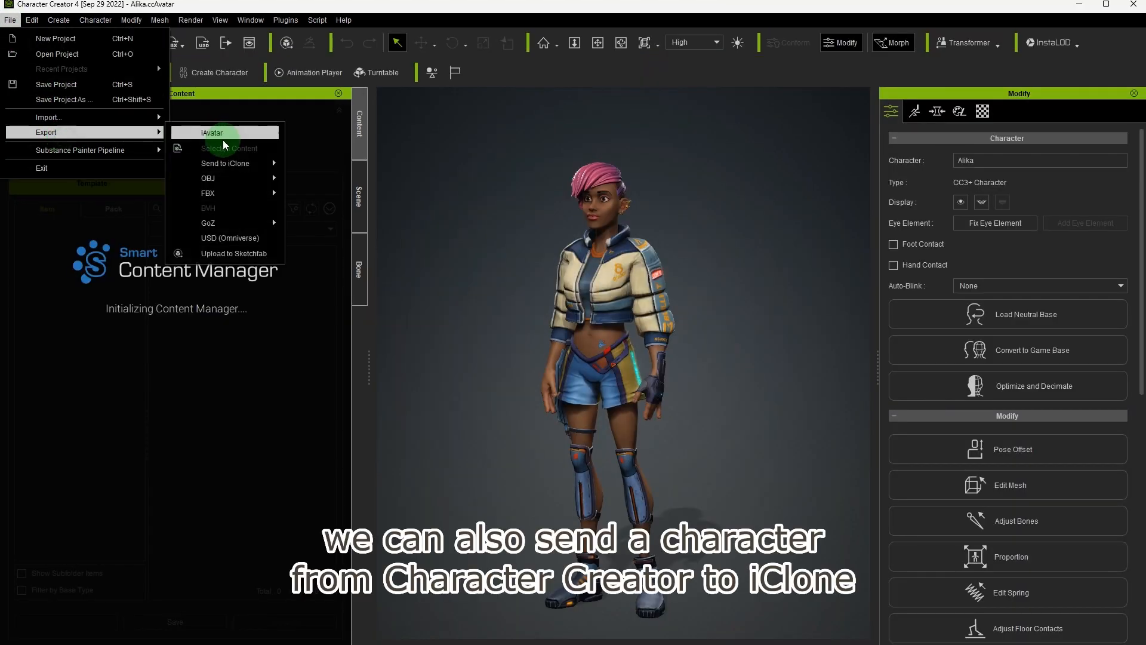
- Send the Alika character from Character Creator 4 into a new iClone 8 project
{"action": "left_click", "coordinate": [226, 164]}
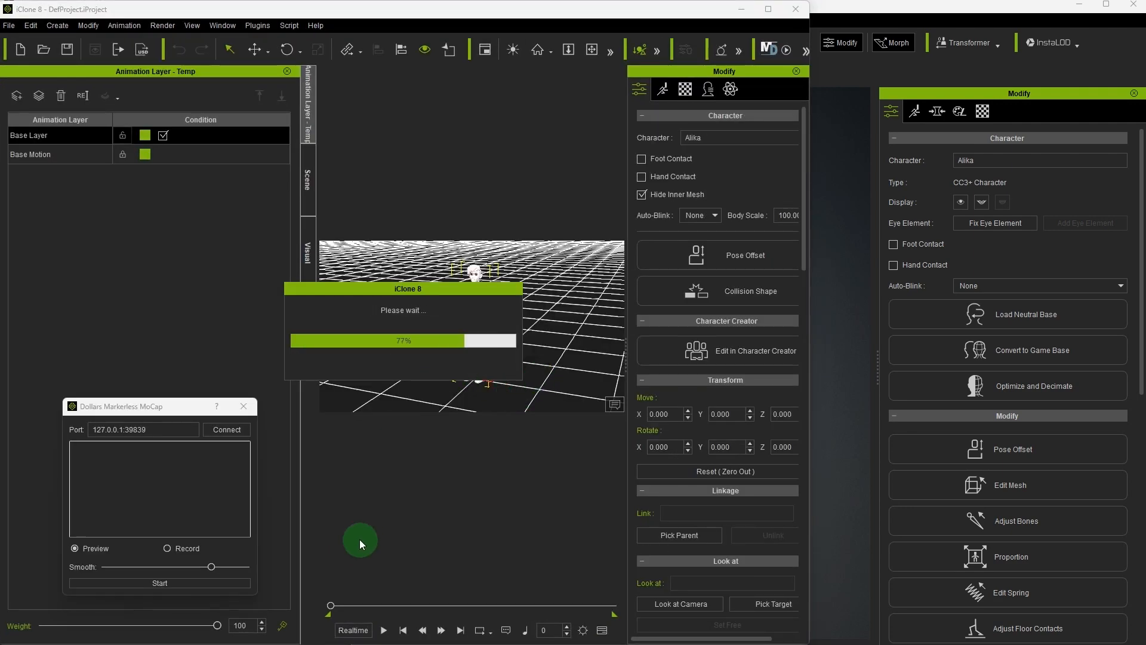
{"action": "left_click", "coordinate": [244, 406]}
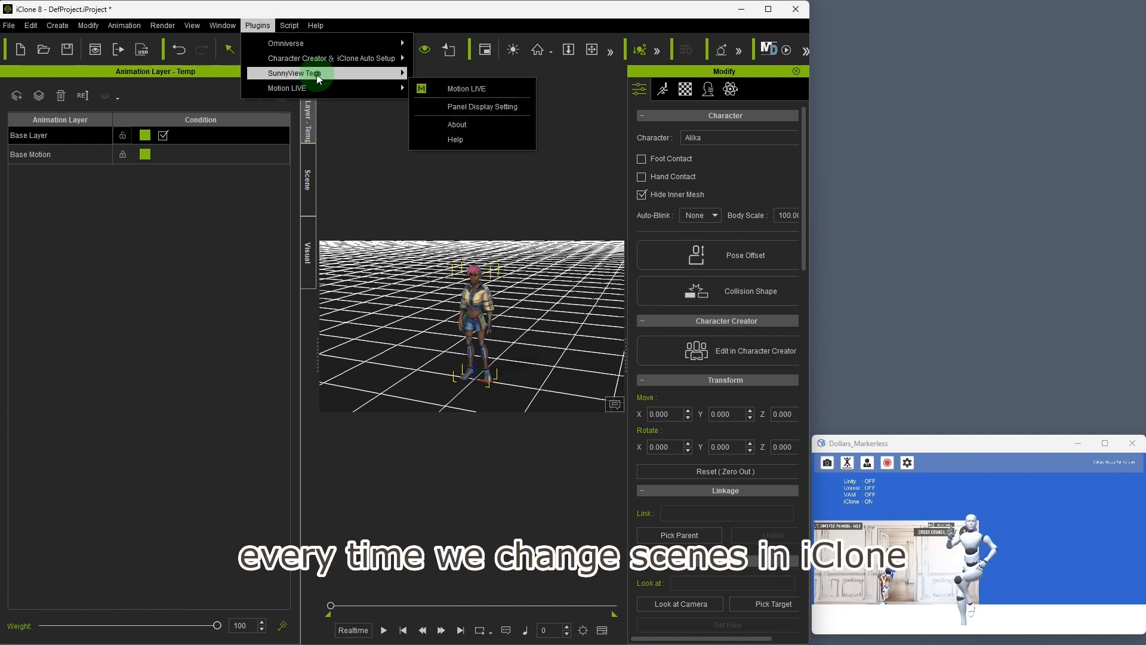
- Reopen the Dollars Markerless MoCap plugin in iClone and connect it to the tracking stream
{"action": "left_click", "coordinate": [467, 87]}
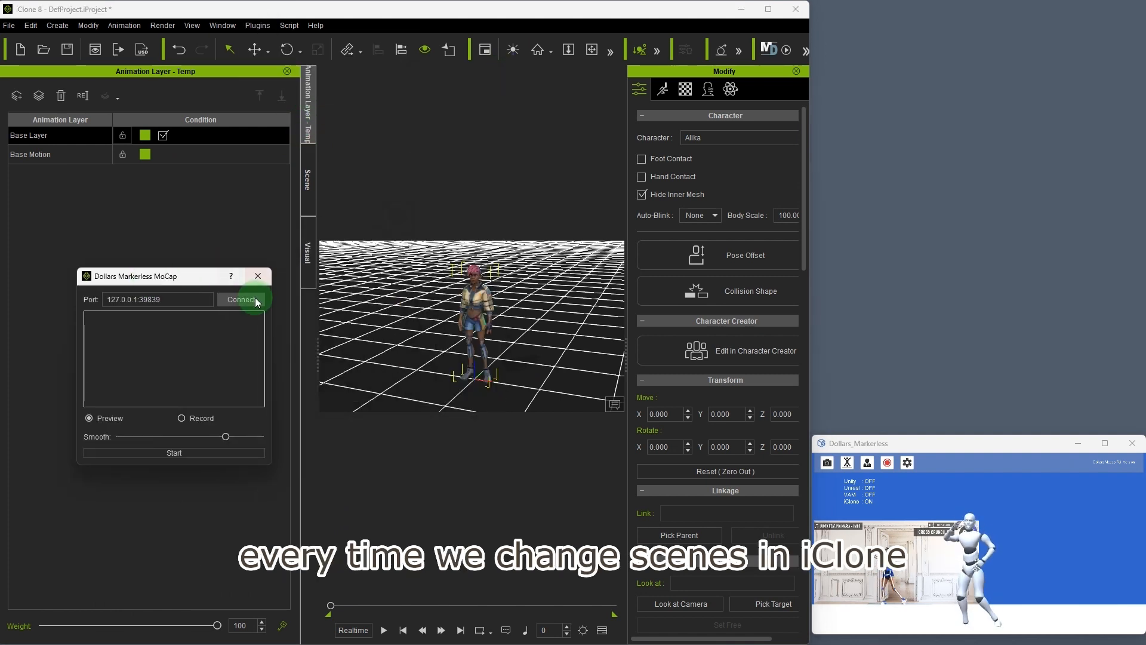
{"action": "left_click", "coordinate": [240, 298]}
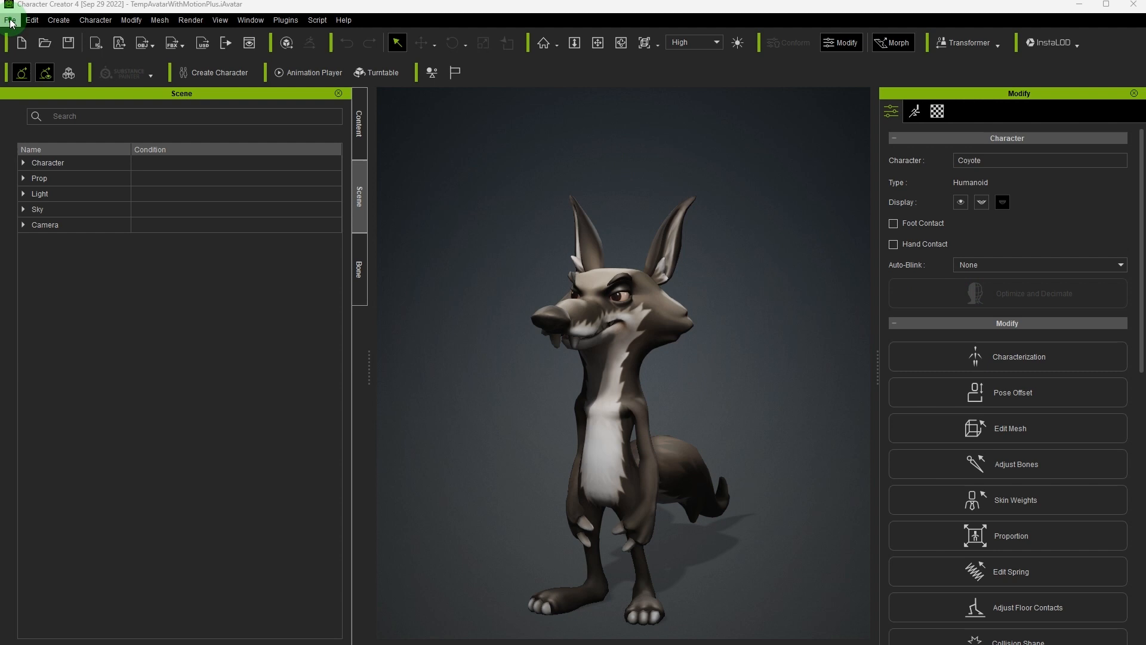
{"action": "left_click", "coordinate": [11, 20]}
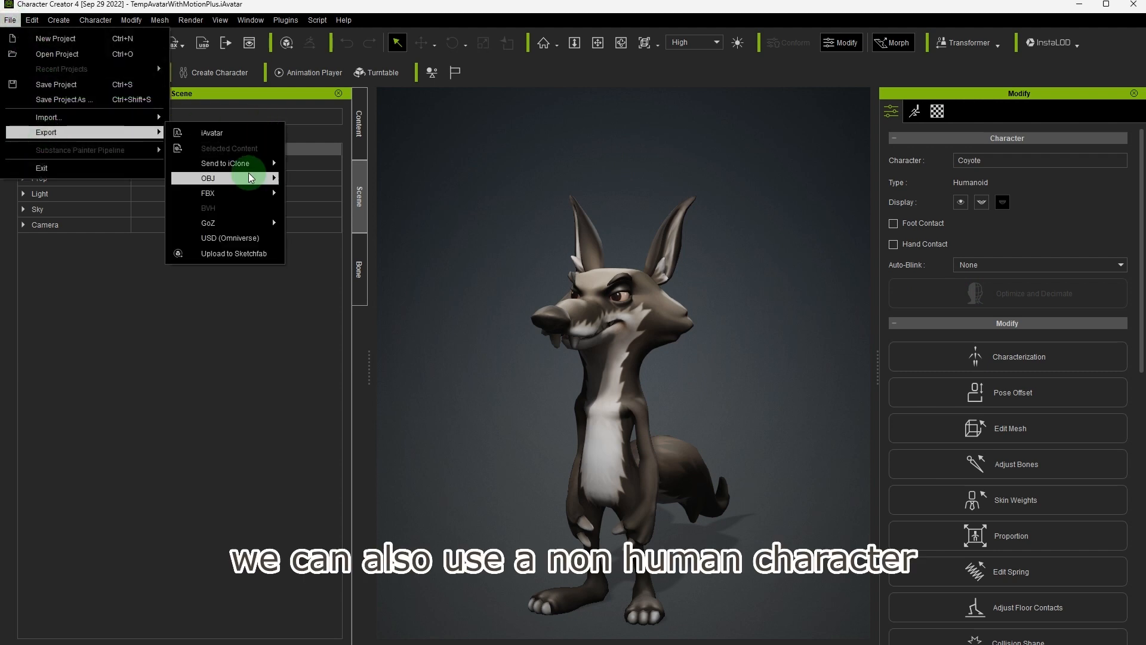
{"action": "left_click", "coordinate": [454, 612]}
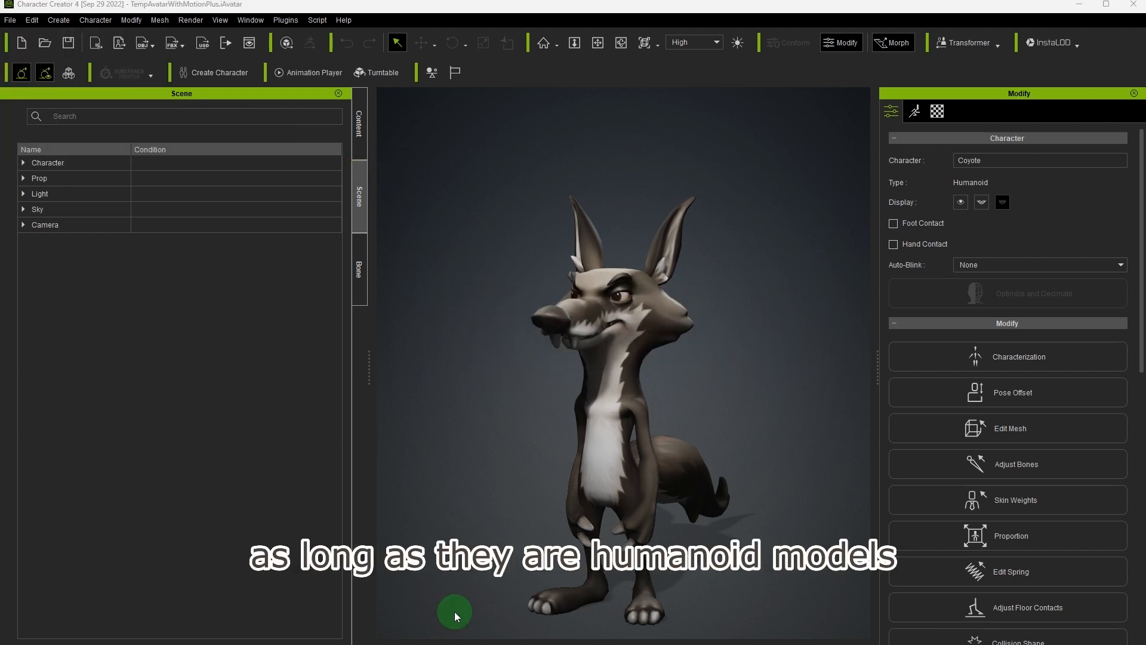